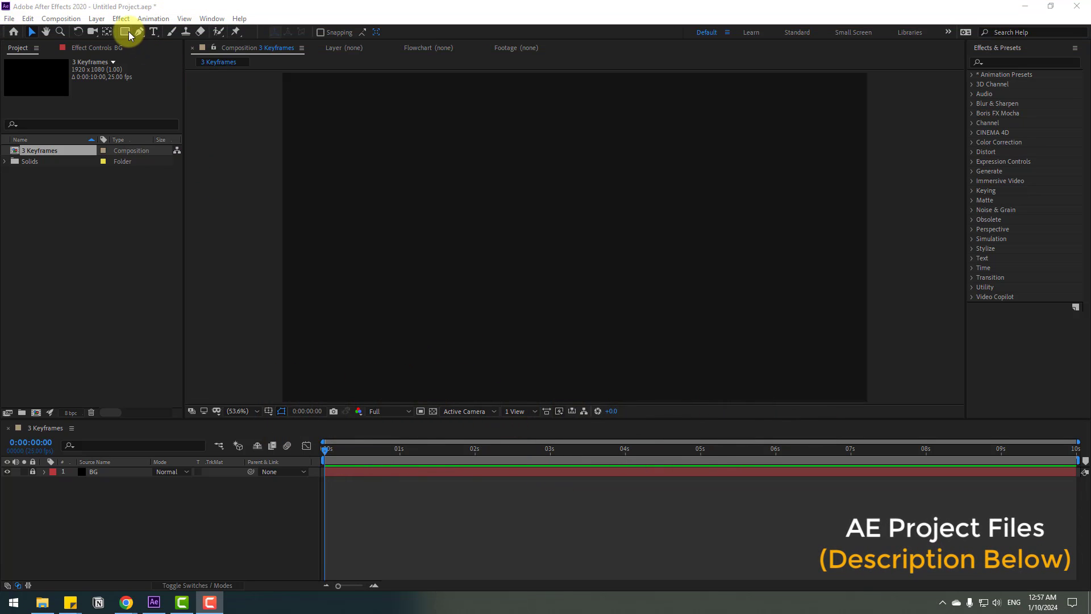
- Draw an ellipse shape layer with a 10 px white stroke and yellow fill
click(125, 32)
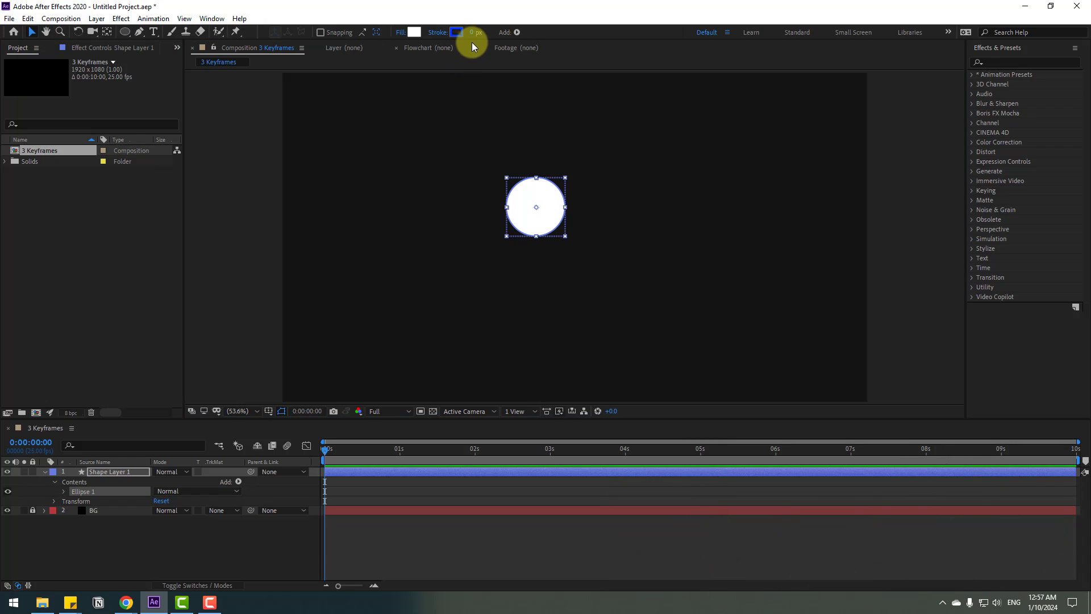
text(10)
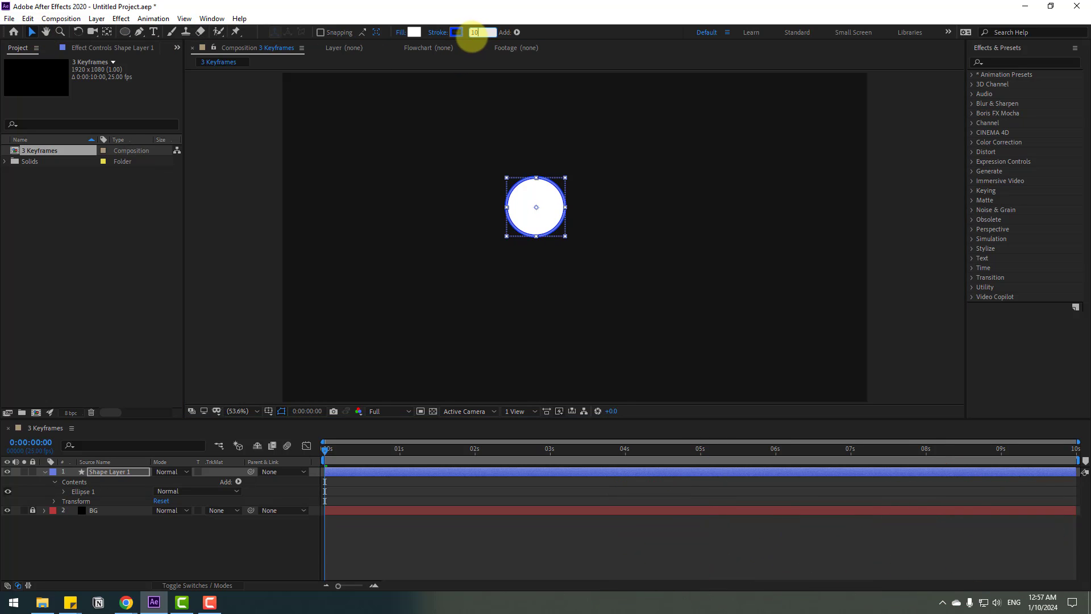
click(455, 32)
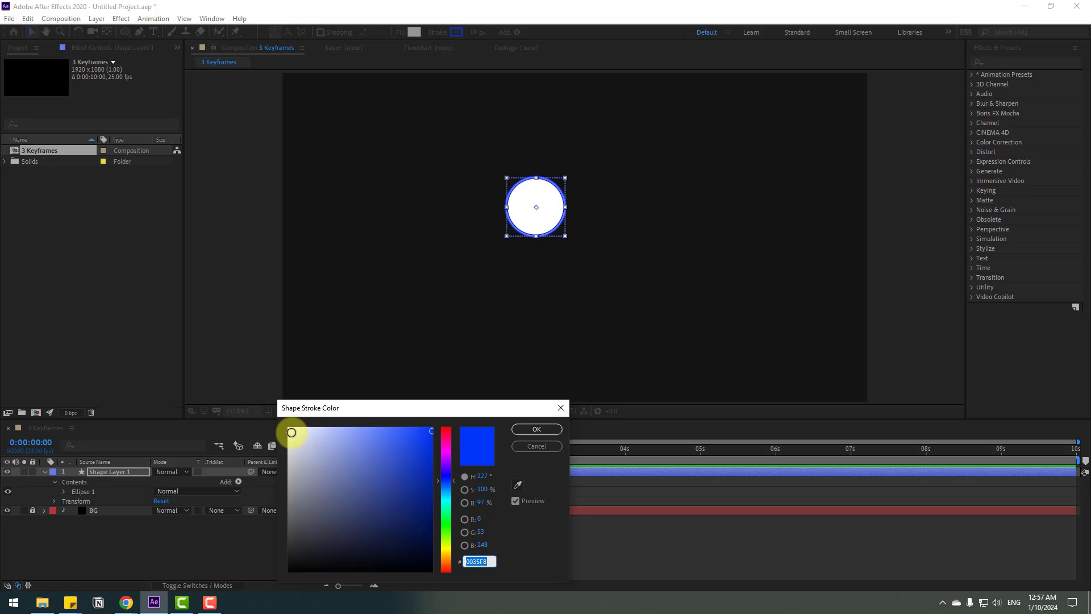
click(535, 428)
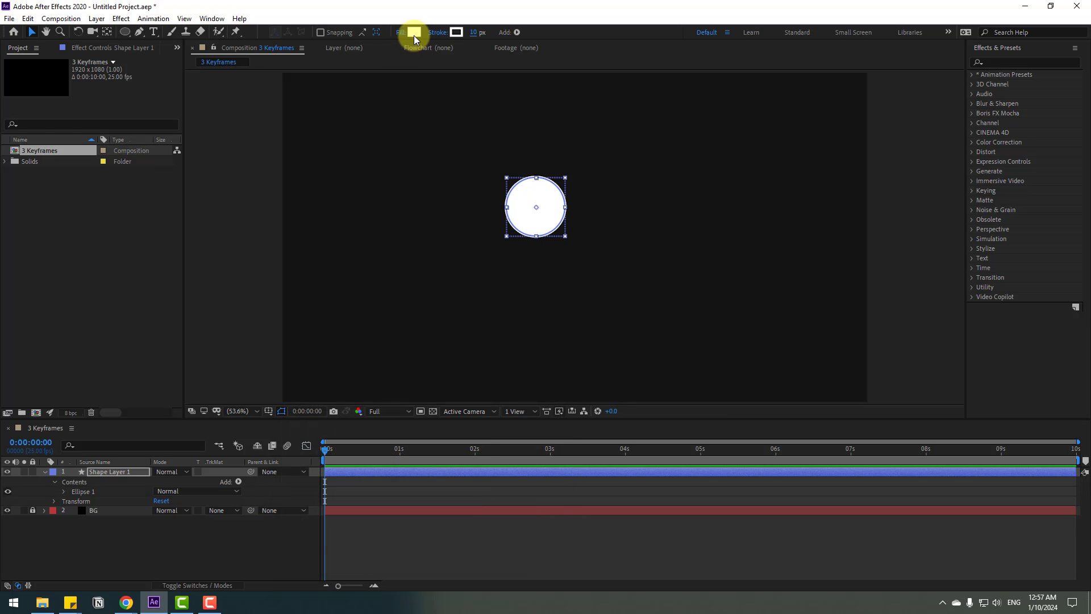
click(414, 32)
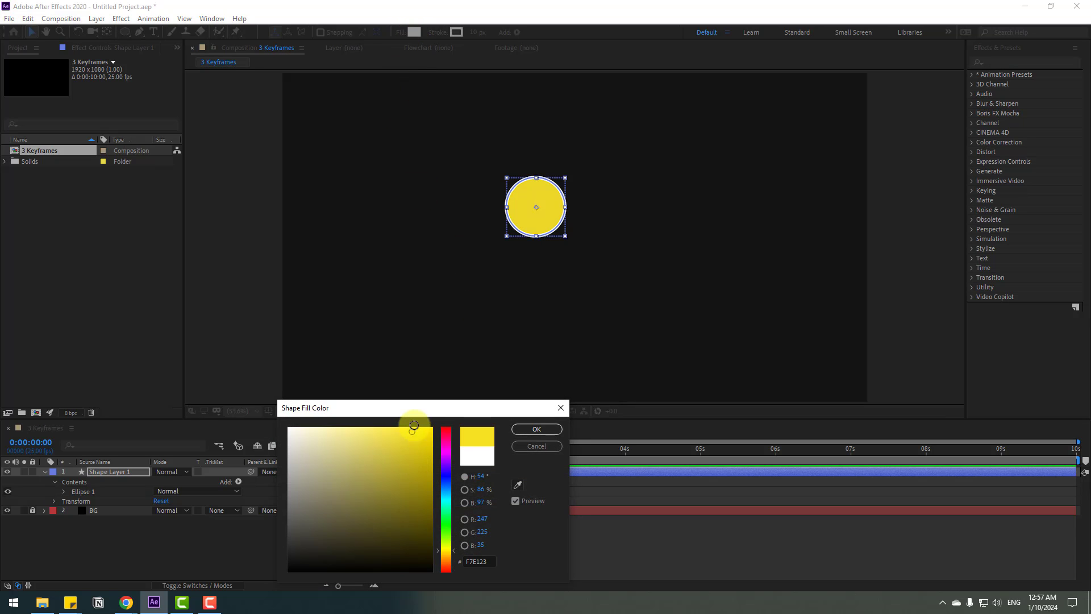
click(536, 429)
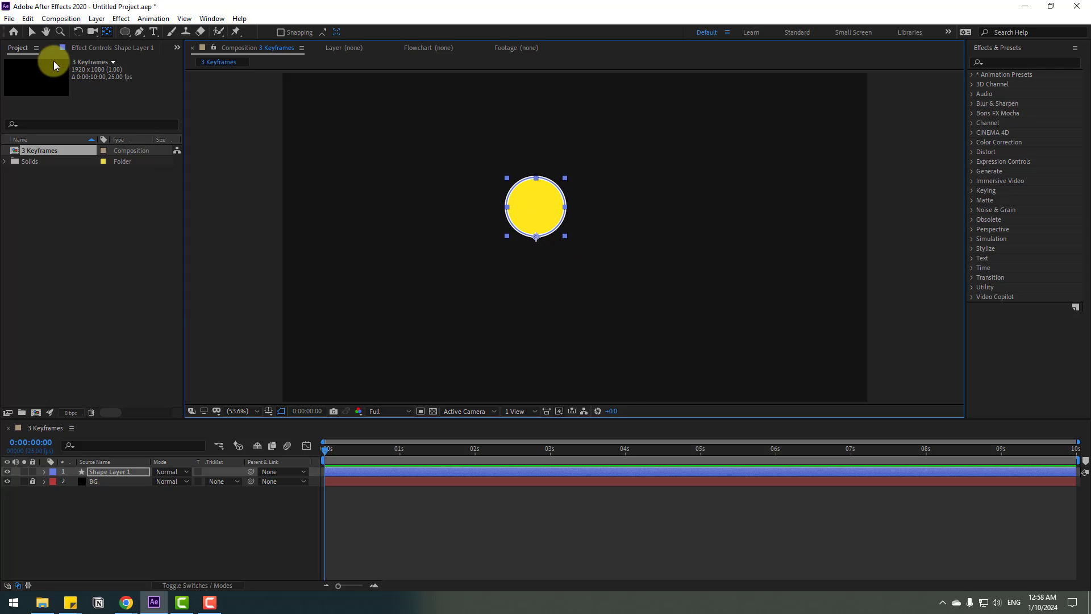
- Drag the yellow circle near the frame bottom, with a Position keyframe at 0 seconds
drag(534, 207, 561, 366)
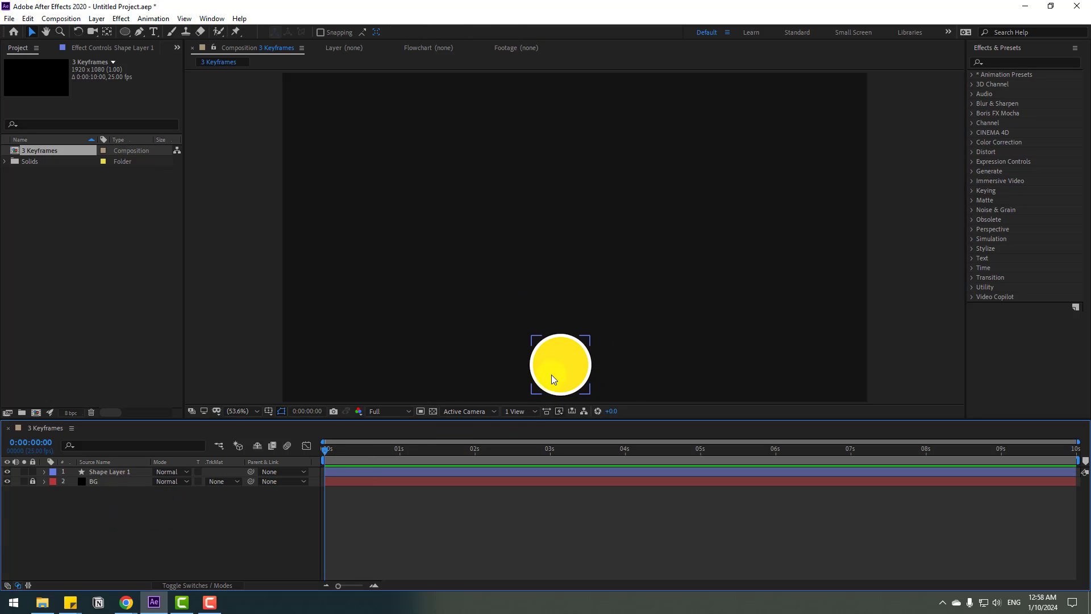
mouse_move(564, 362)
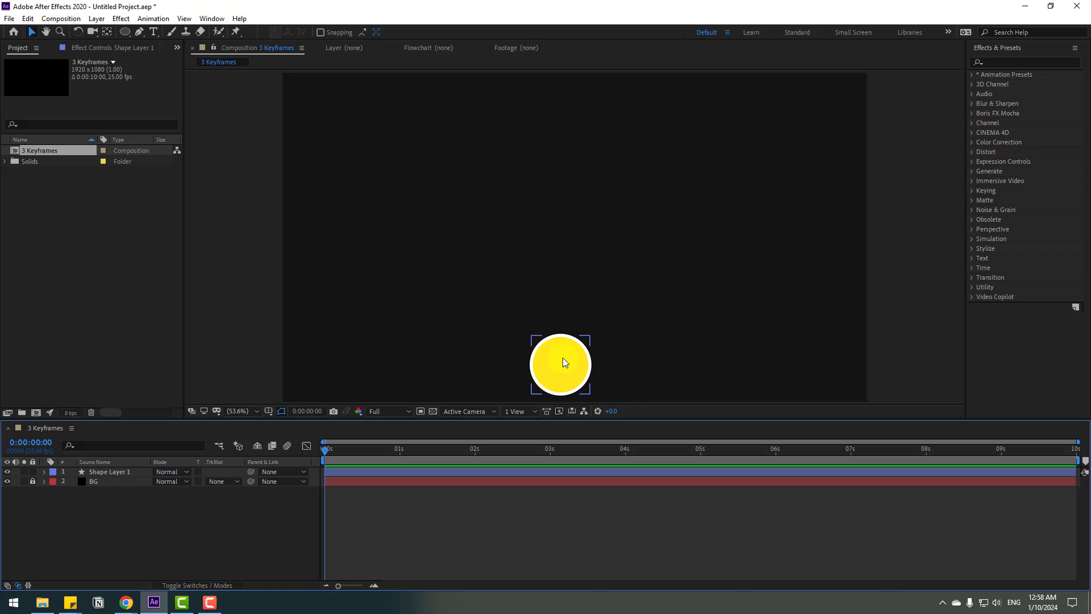
click(110, 472)
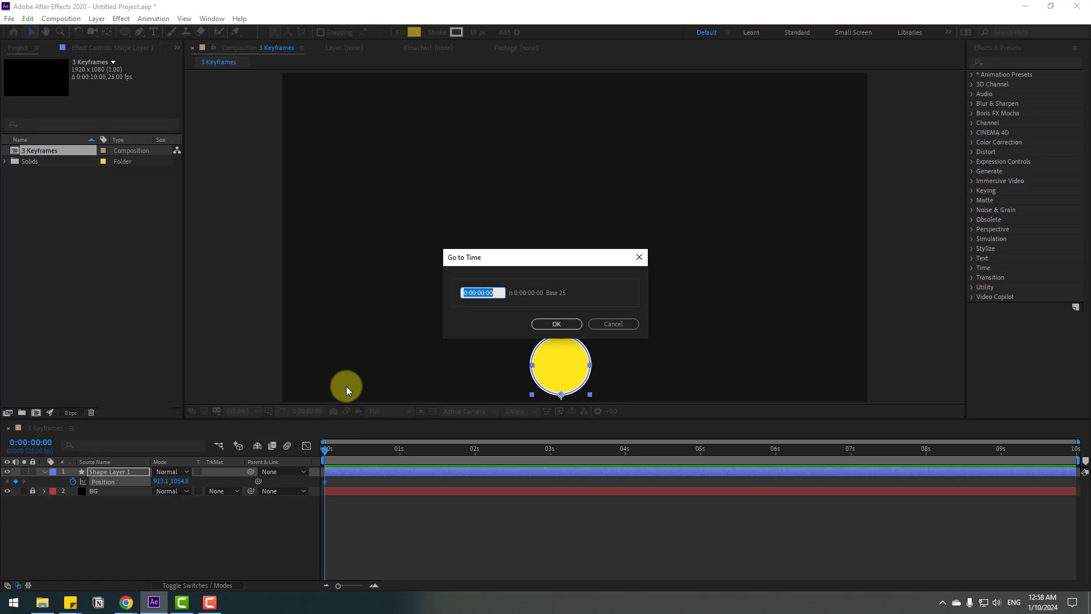
- Keyframe Position at frames 0, 10 and 20, raising the circle at 10, and apply Easy Ease
text(+10)
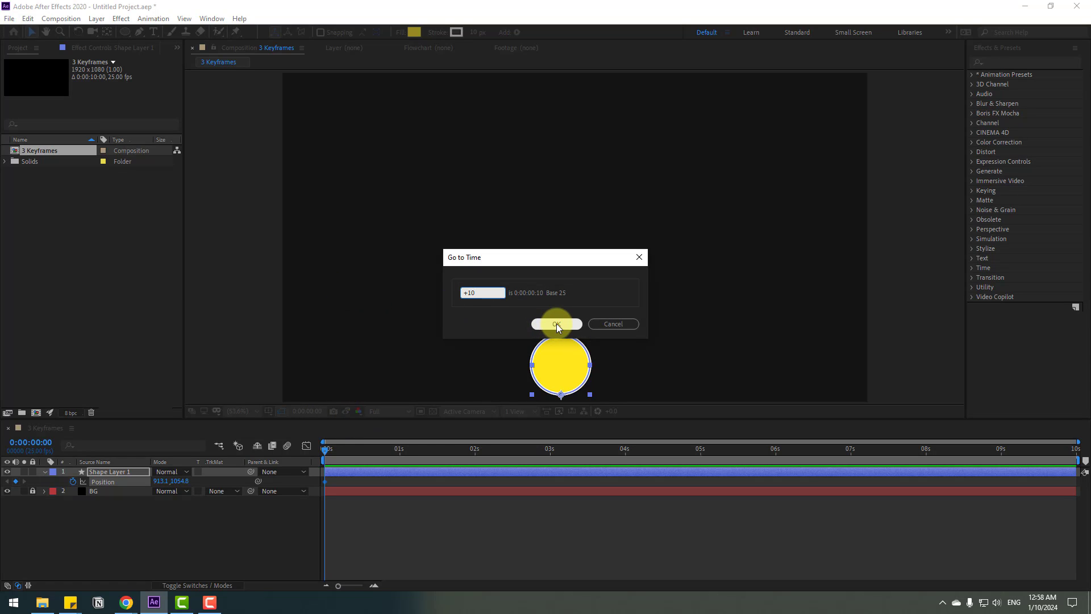
click(556, 324)
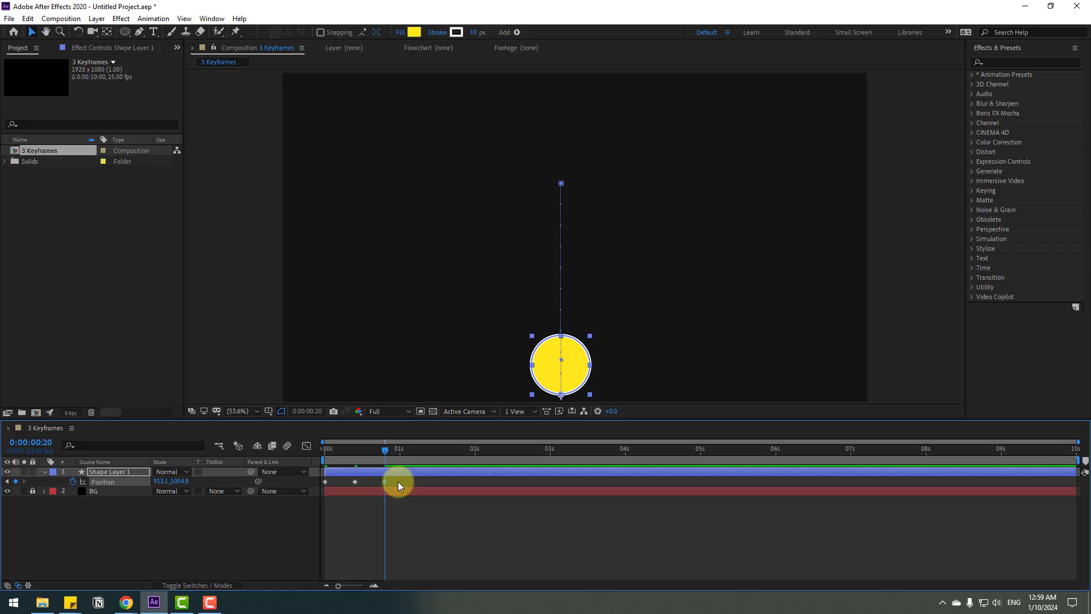
right_click(399, 481)
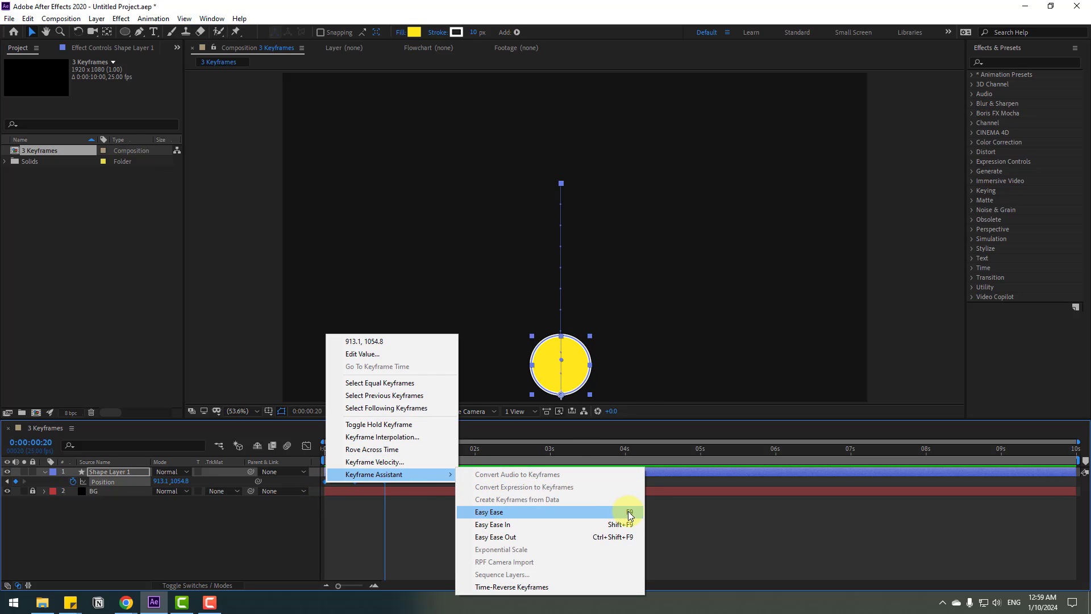
click(489, 512)
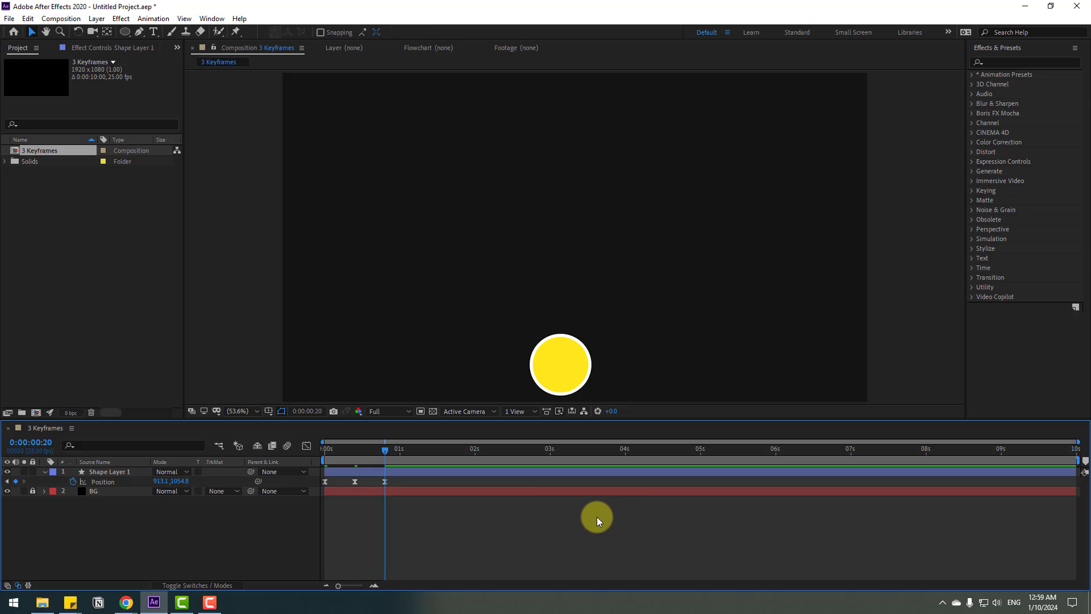
drag(385, 462, 354, 462)
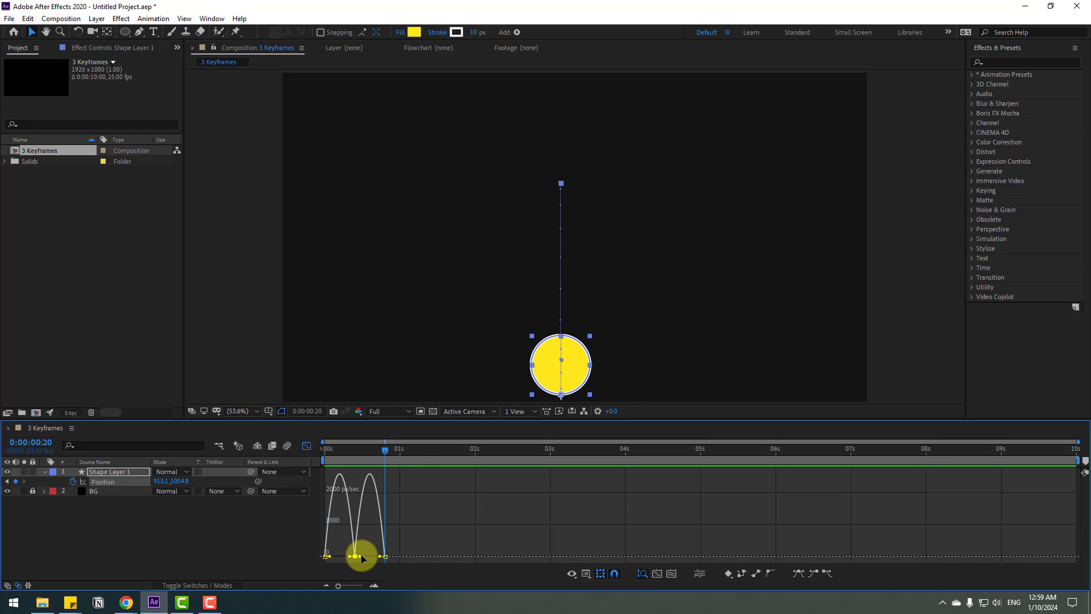
- Drag an influence handle on the Position speed graph to stretch the ease
drag(362, 557, 351, 557)
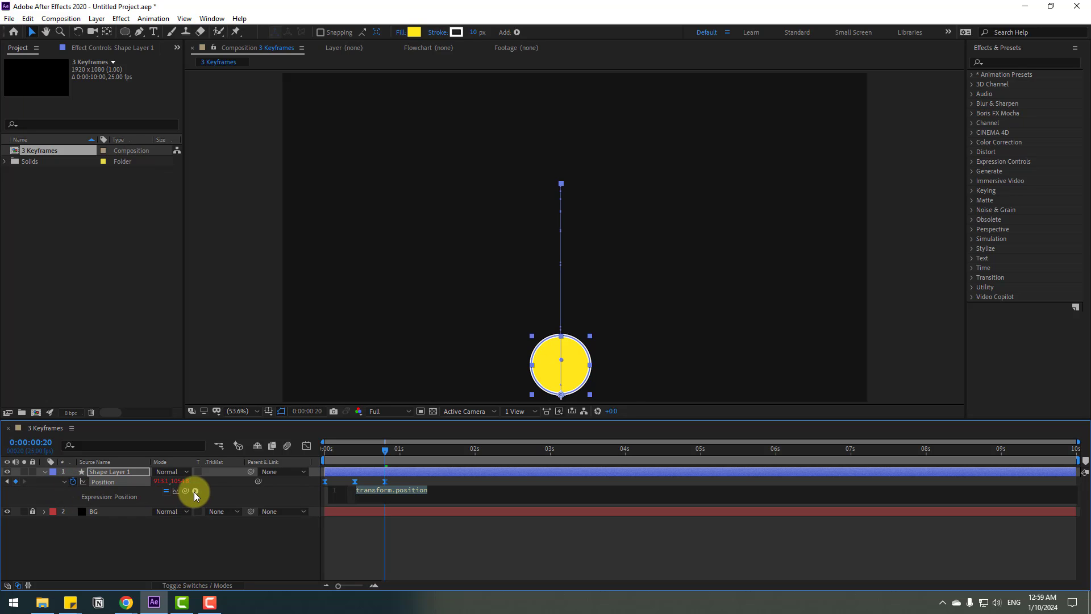
- Insert loopOutDuration(type = "cycle", duration = 0) as the Position expression
click(195, 490)
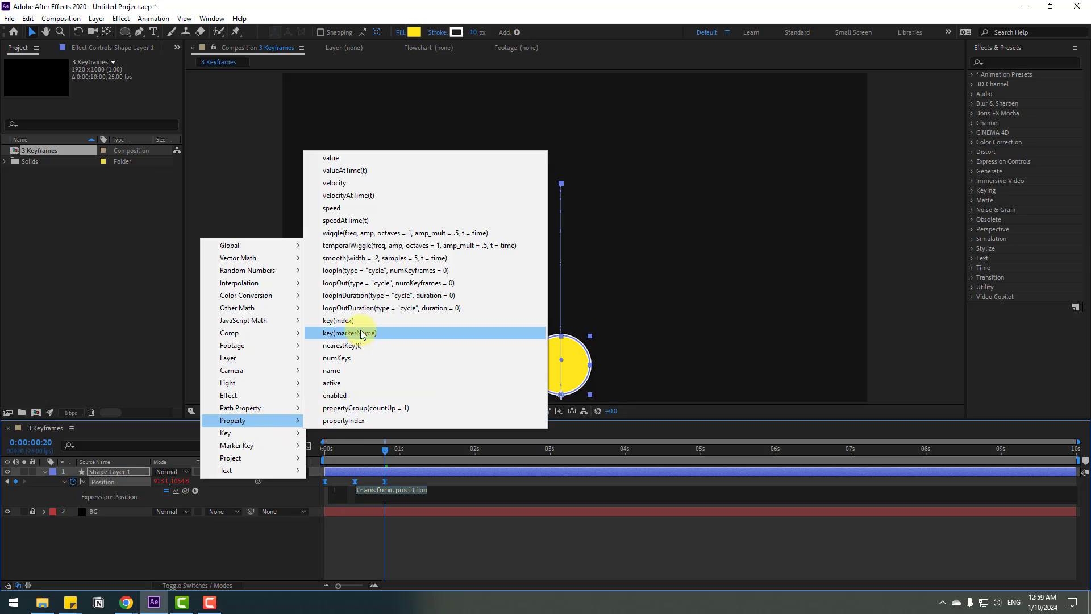
mouse_move(393, 307)
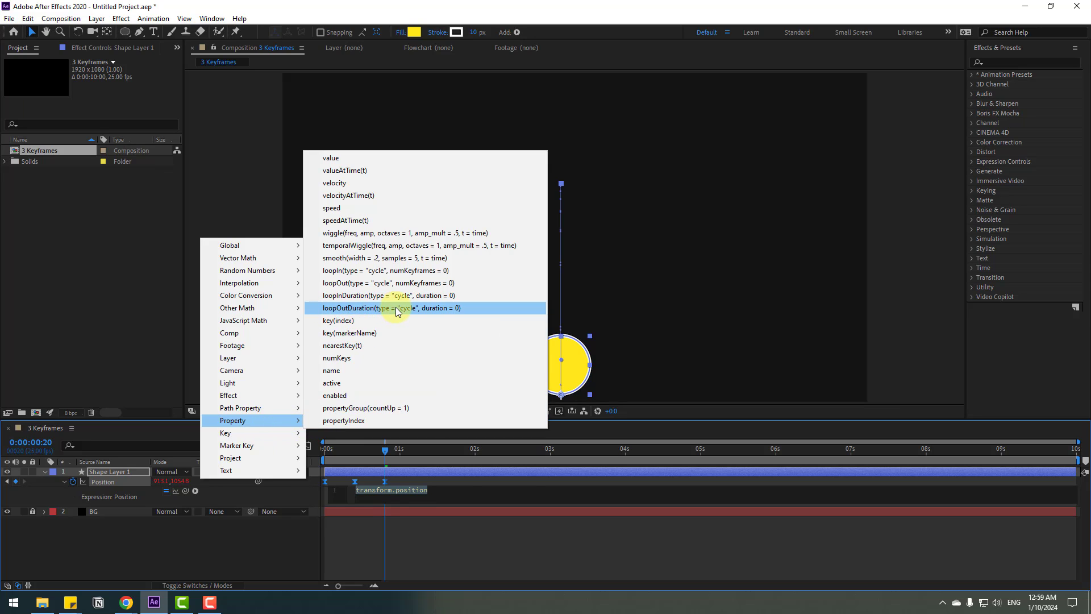
click(369, 307)
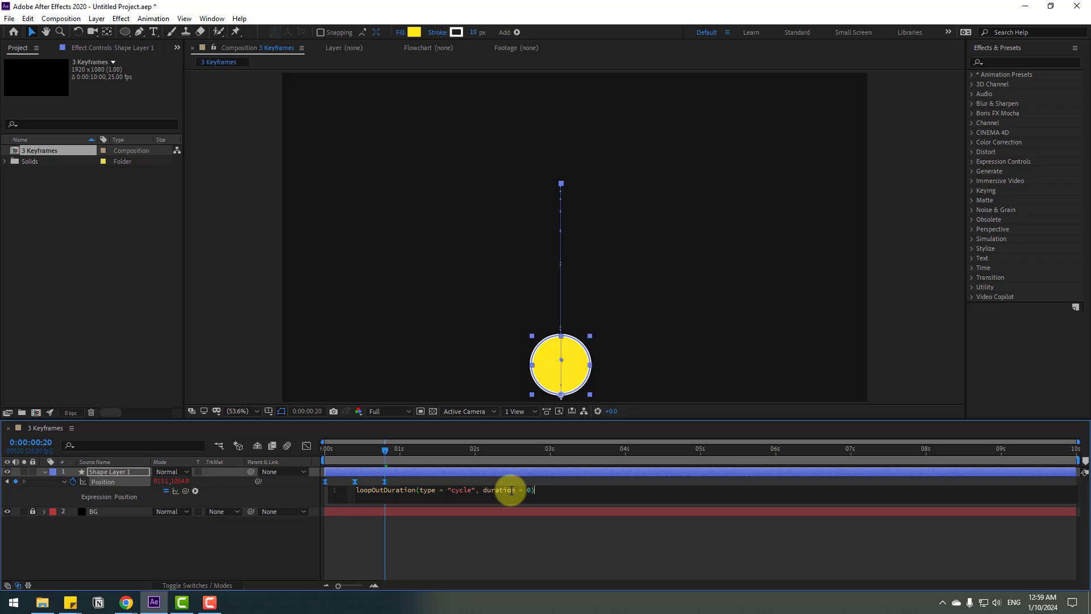
mouse_move(509, 570)
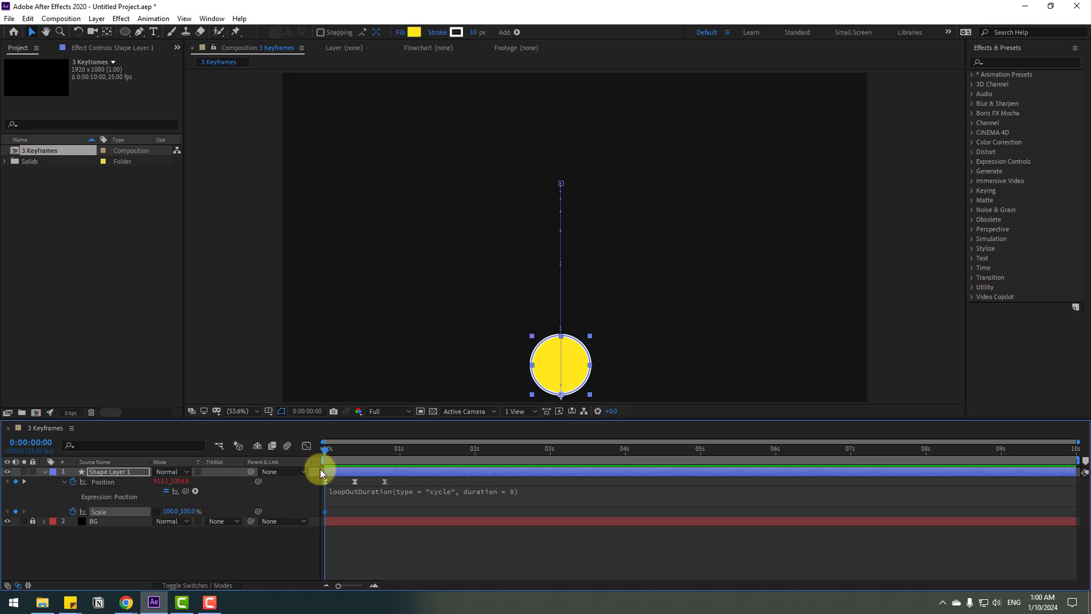
- Keyframe Scale at frames 0, 10 and 20 and add a loopOutDuration cycle expression
drag(324, 449, 354, 449)
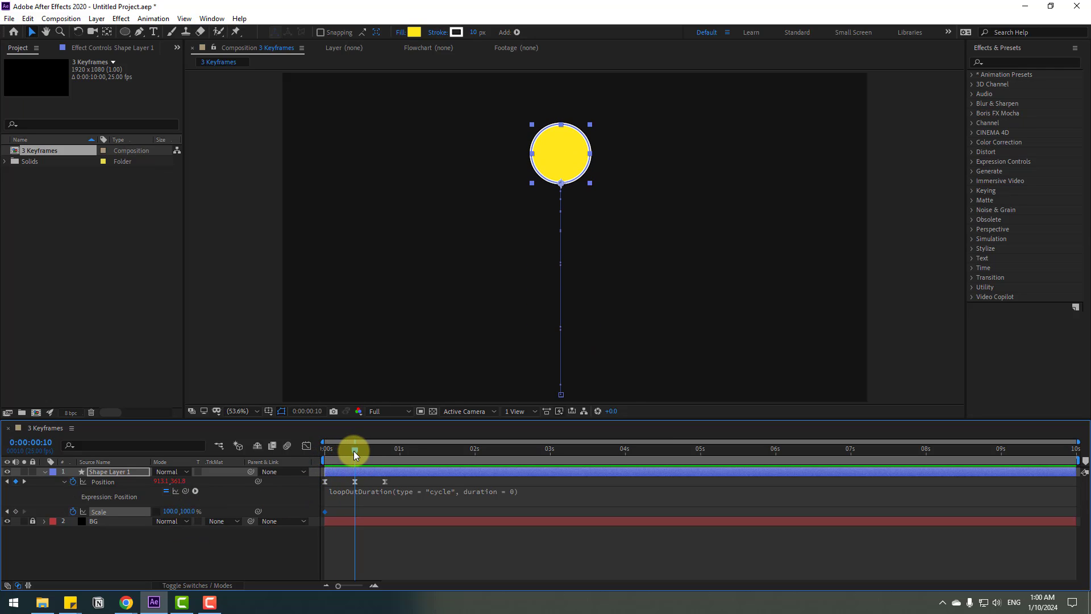
drag(174, 511, 205, 506)
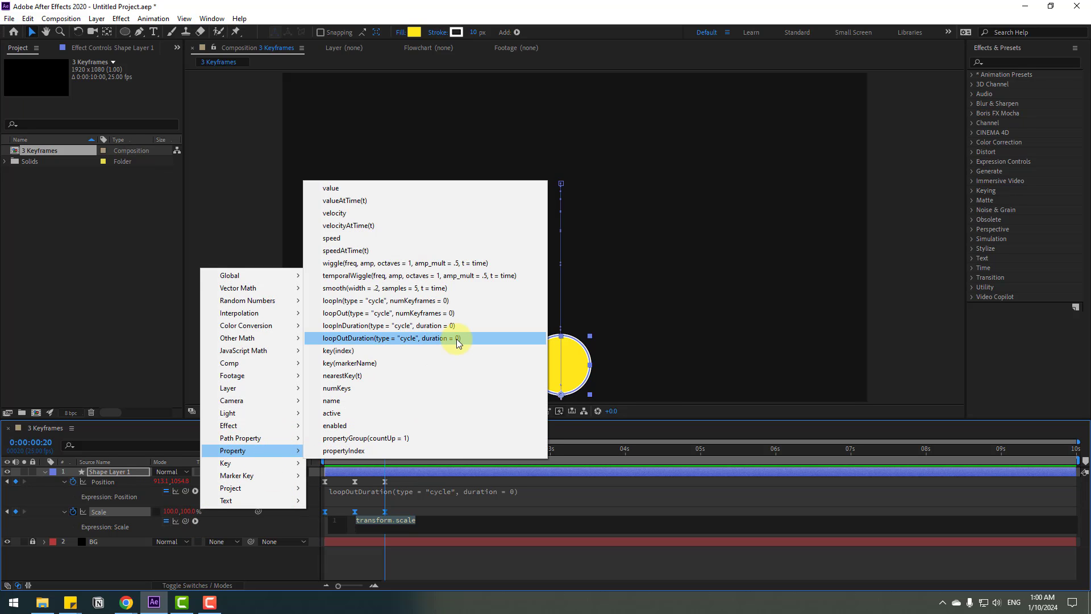
click(400, 338)
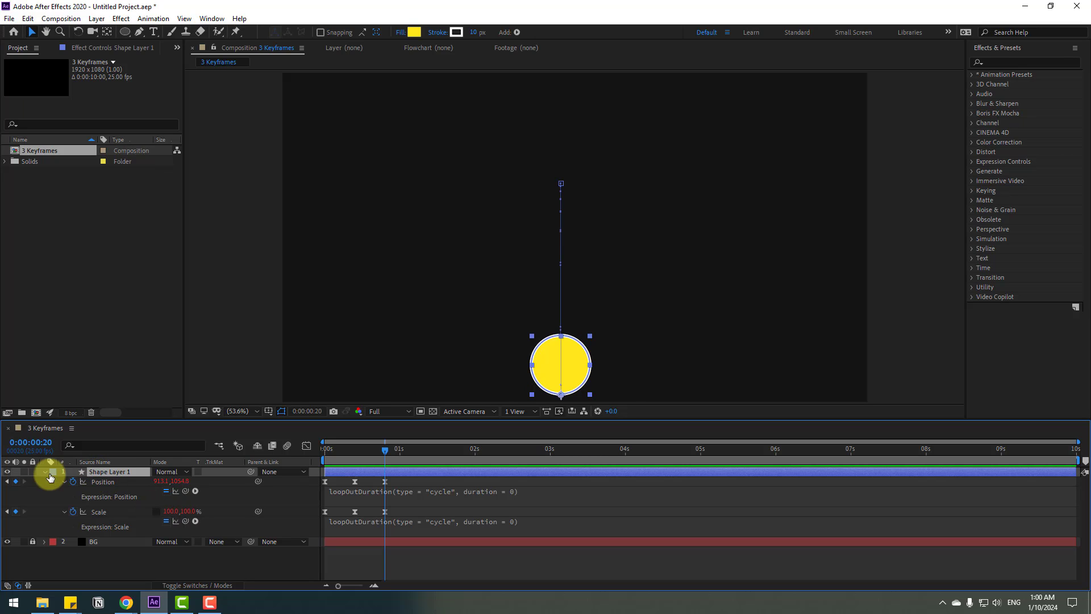
- Keyframe the Stroke 1 Color, turning it red at frame 10
click(50, 477)
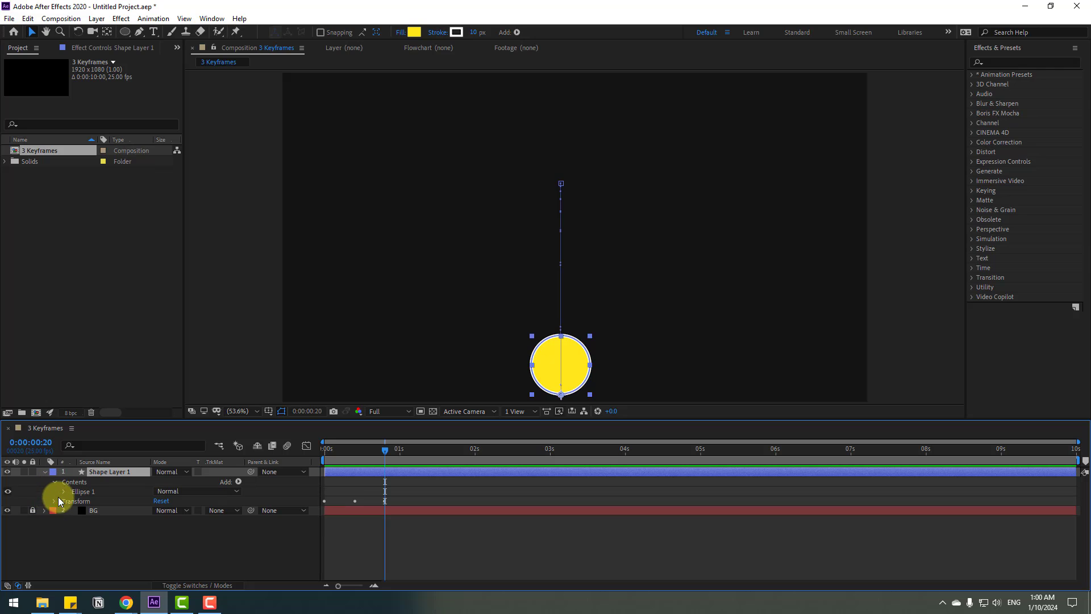
click(64, 491)
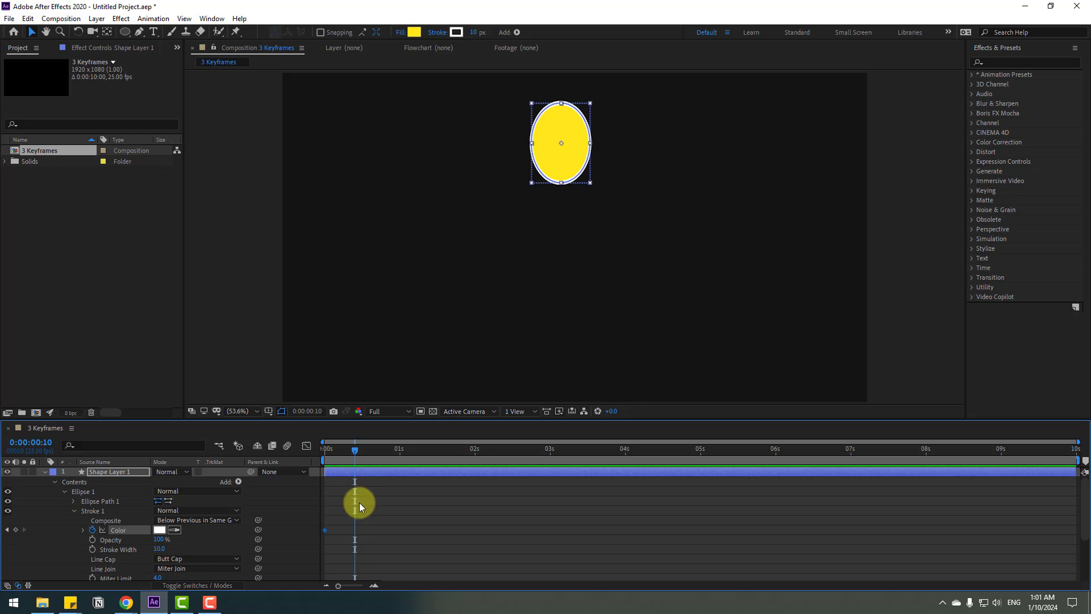
click(159, 529)
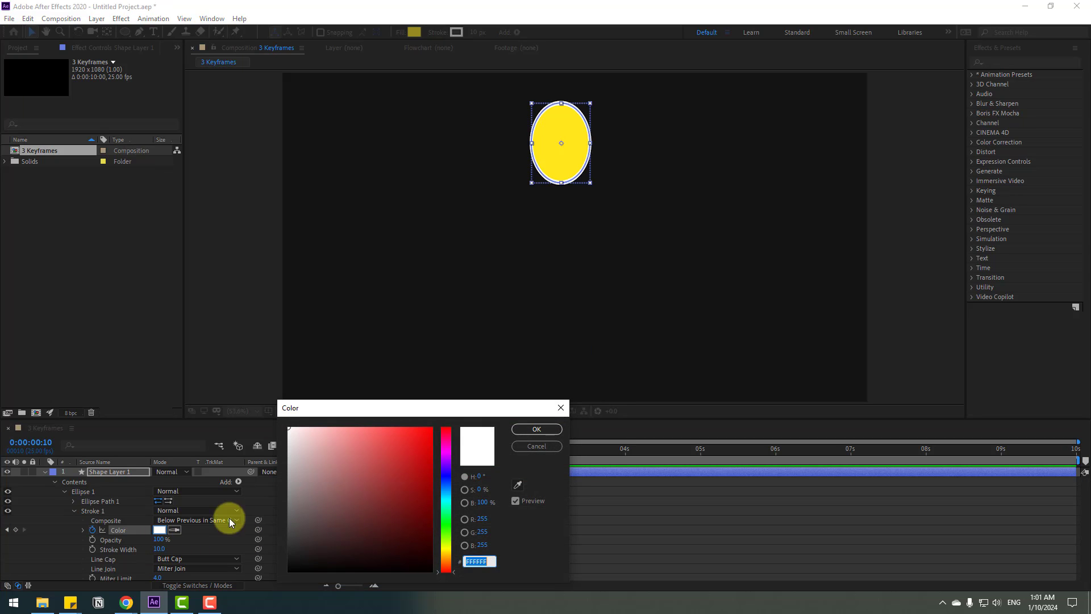
click(484, 435)
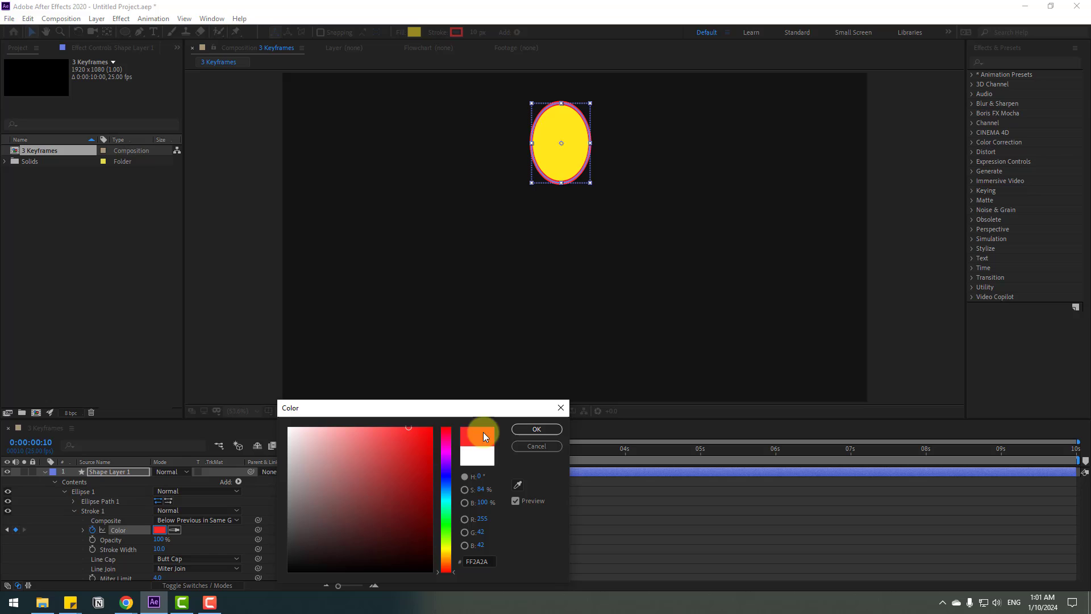
click(536, 428)
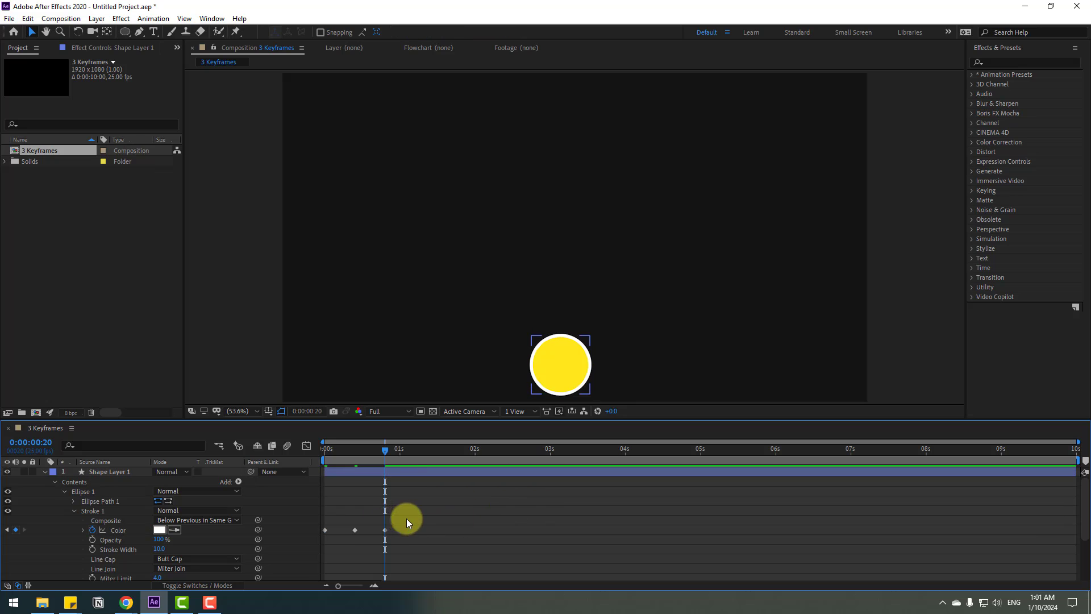
- Apply Easy Ease to the stroke Color keyframes and open its expression function list
right_click(407, 523)
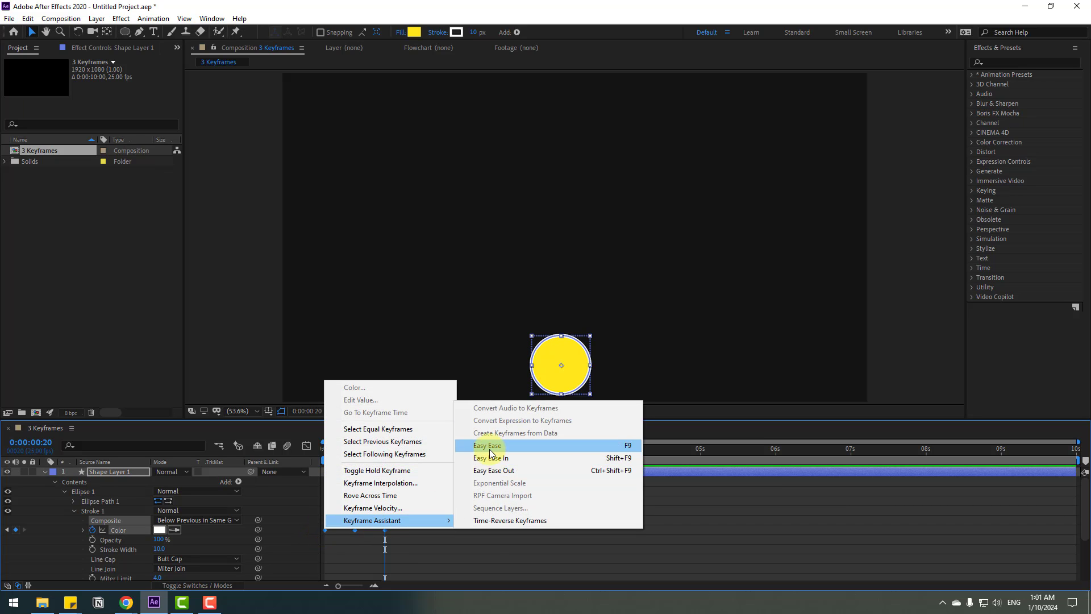
click(487, 445)
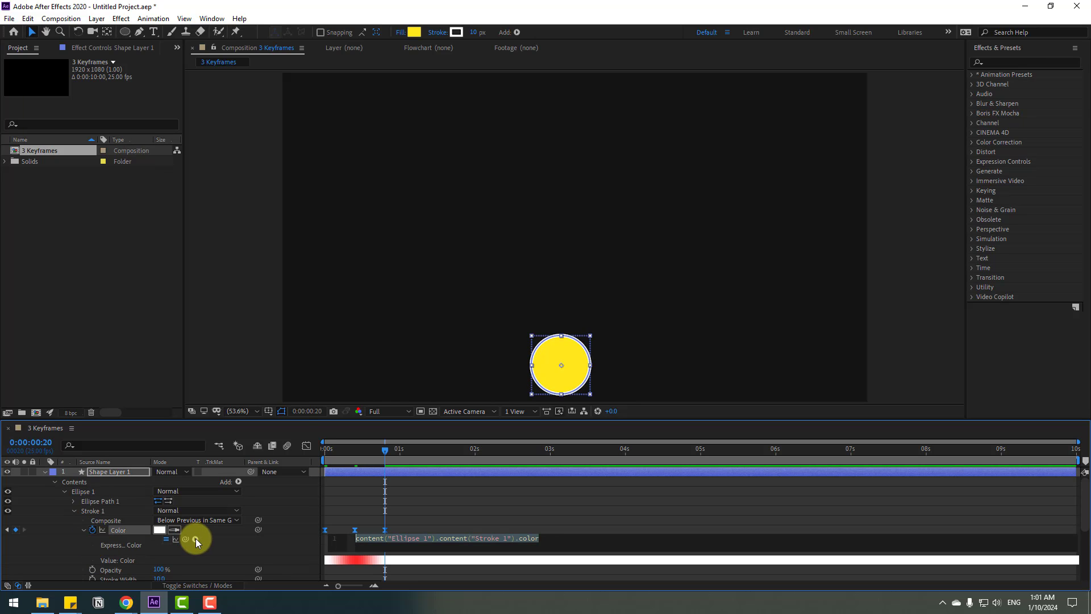
click(196, 538)
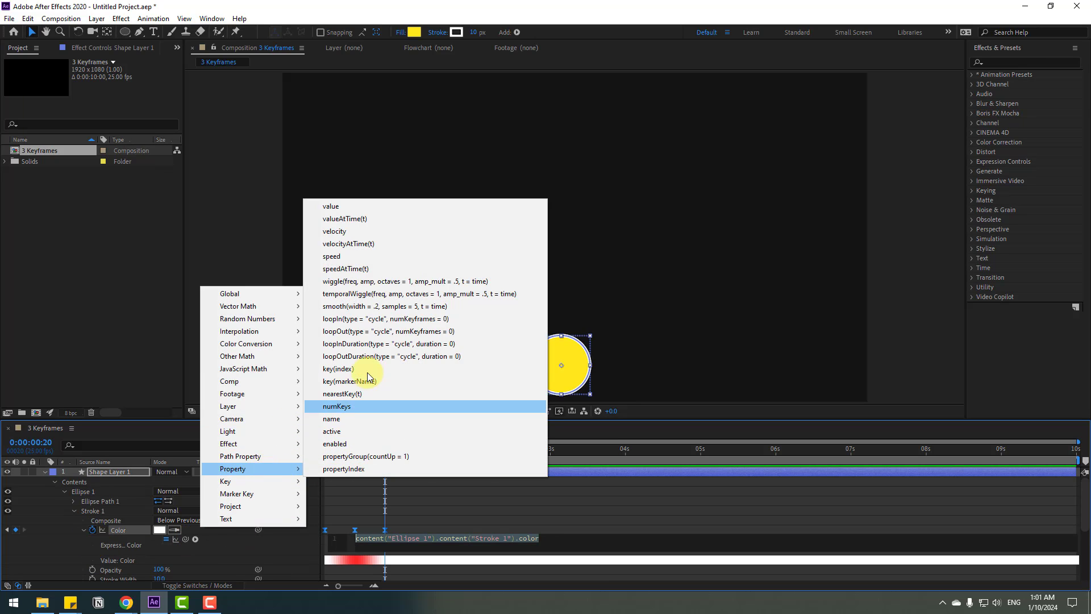